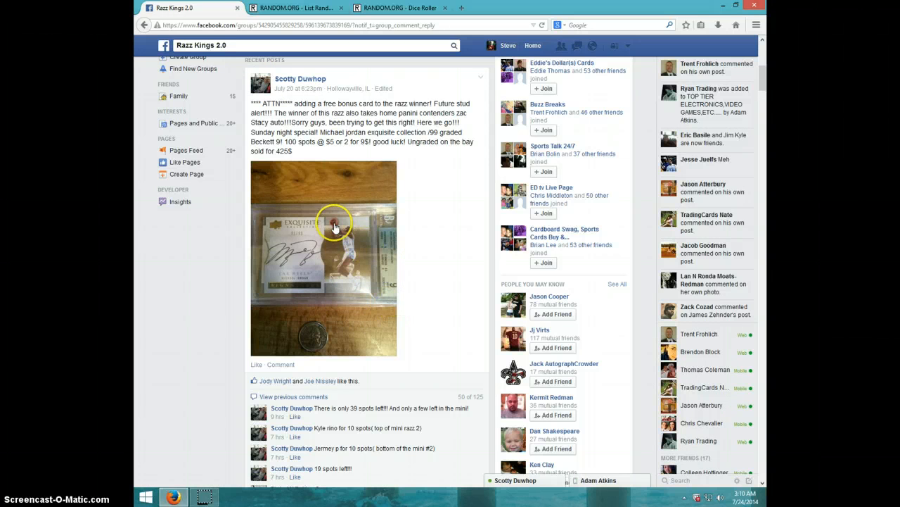
pyautogui.moveTo(320, 245)
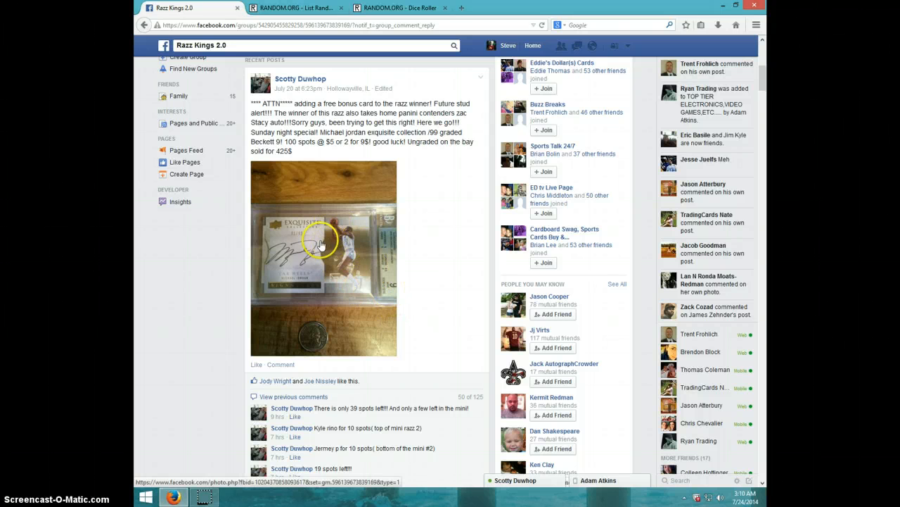
pyautogui.moveTo(306, 241)
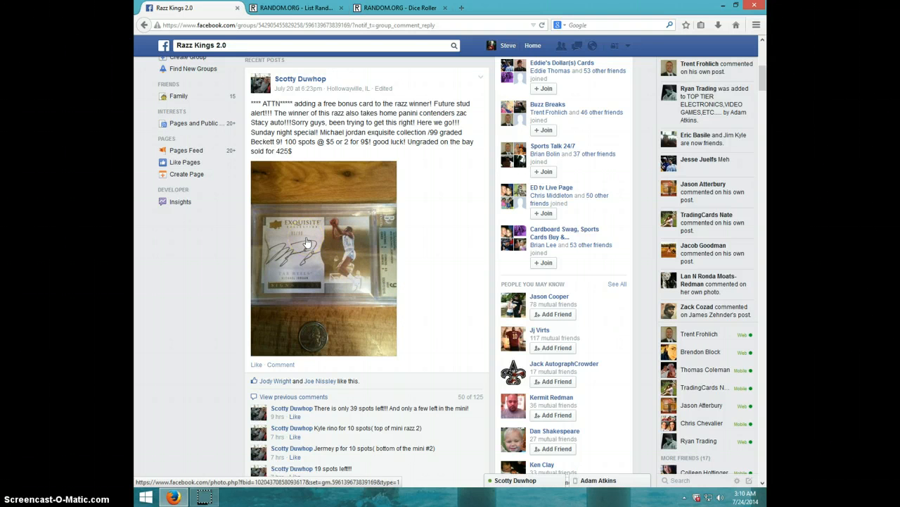
# Comment 'LIVE' on the Facebook razz post.
pyautogui.click(302, 238)
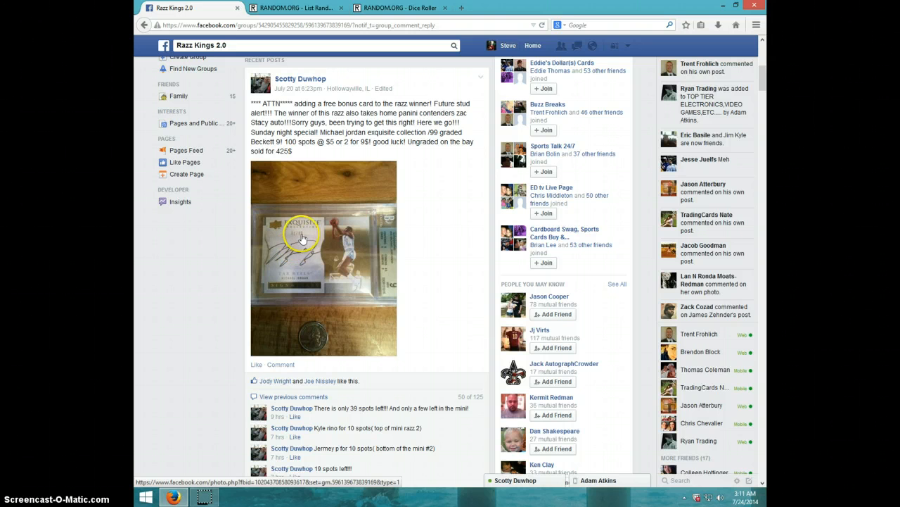
pyautogui.moveTo(331, 246)
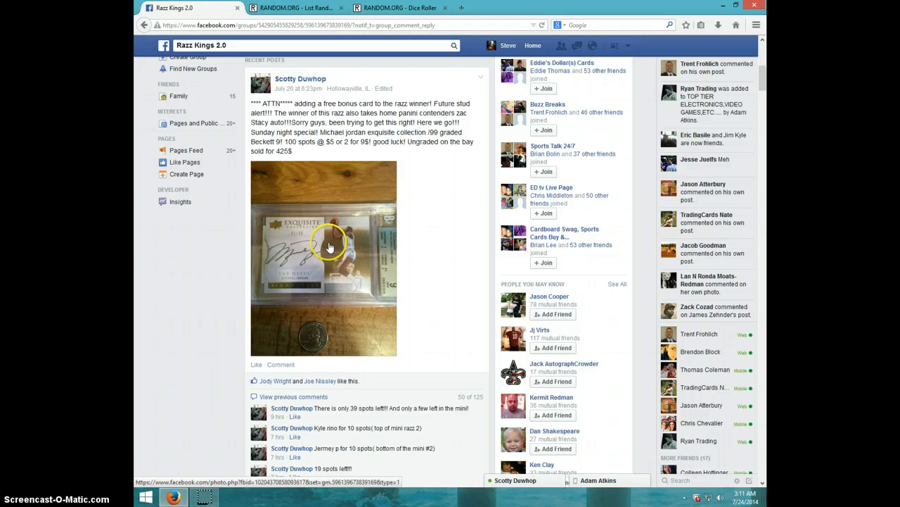
pyautogui.scroll(-3)
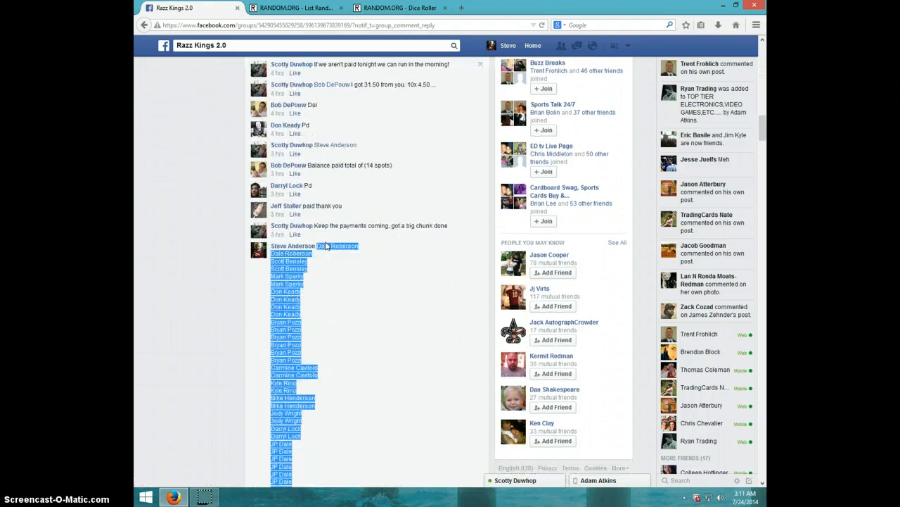
pyautogui.scroll(-3)
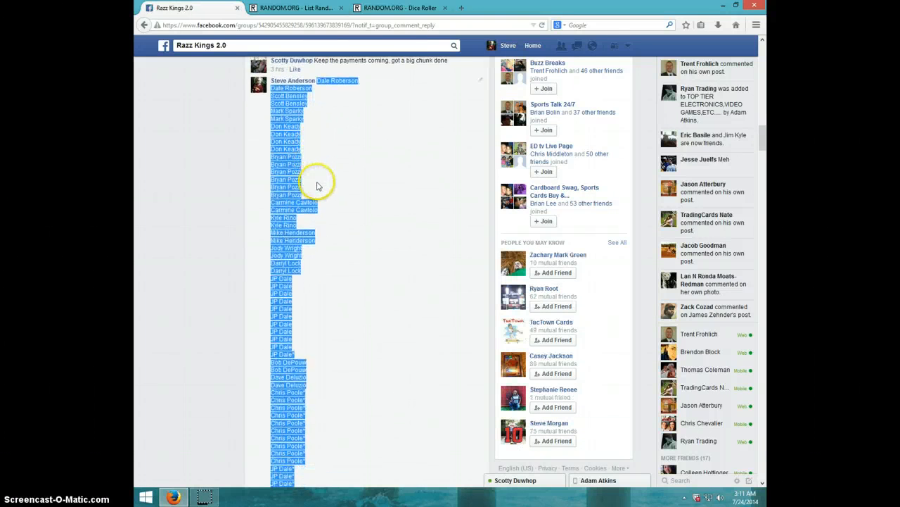
pyautogui.scroll(-3)
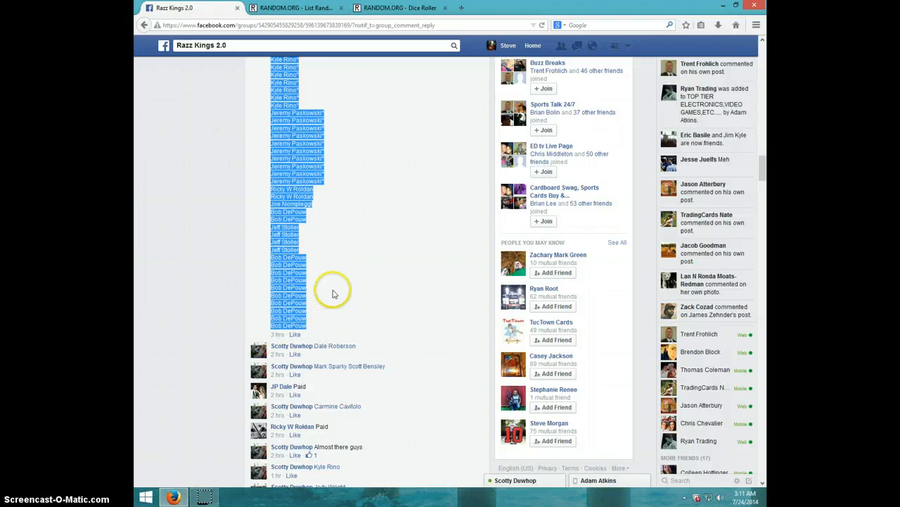
pyautogui.scroll(-3)
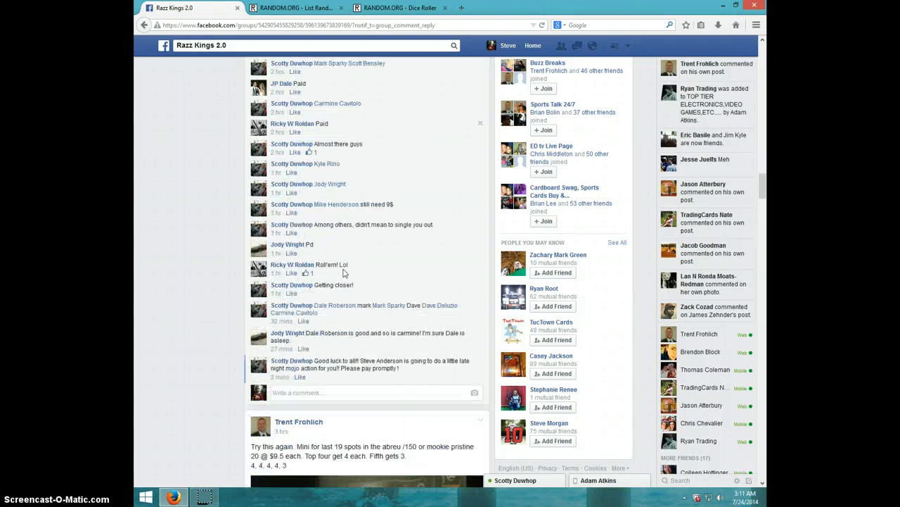
pyautogui.scroll(-3)
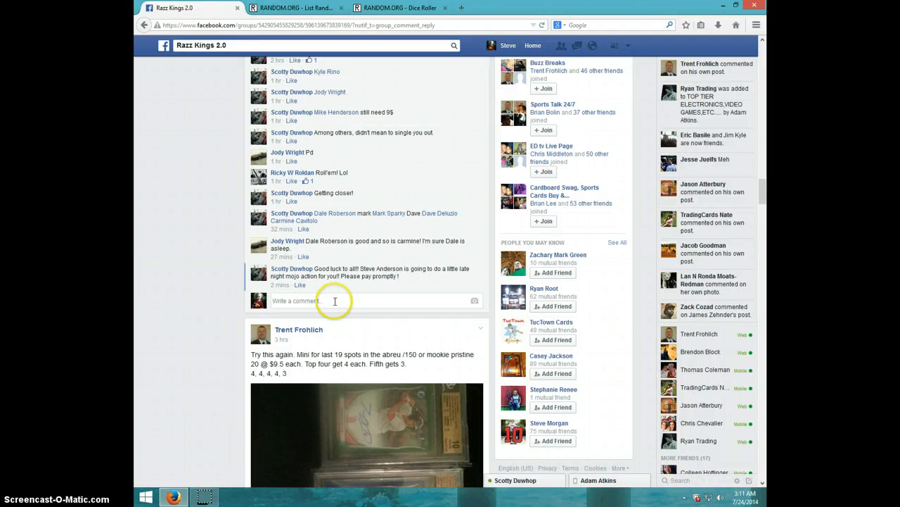
pyautogui.write('LM')
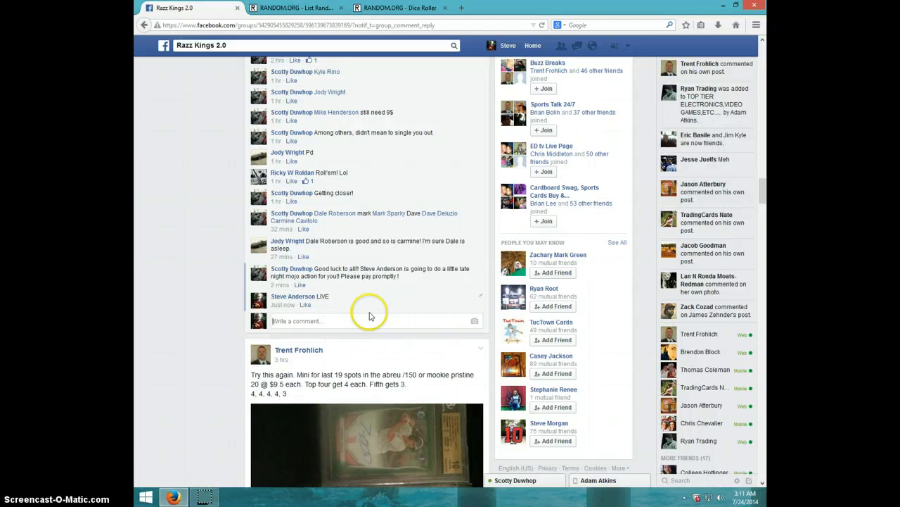
# Check the clock and roll two dice on RANDOM.ORG, getting five and four.
pyautogui.click(741, 495)
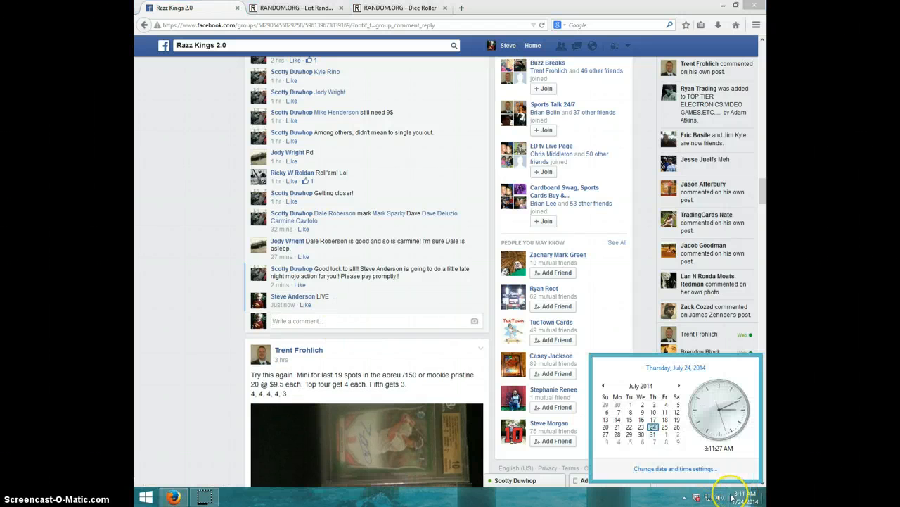
pyautogui.click(400, 7)
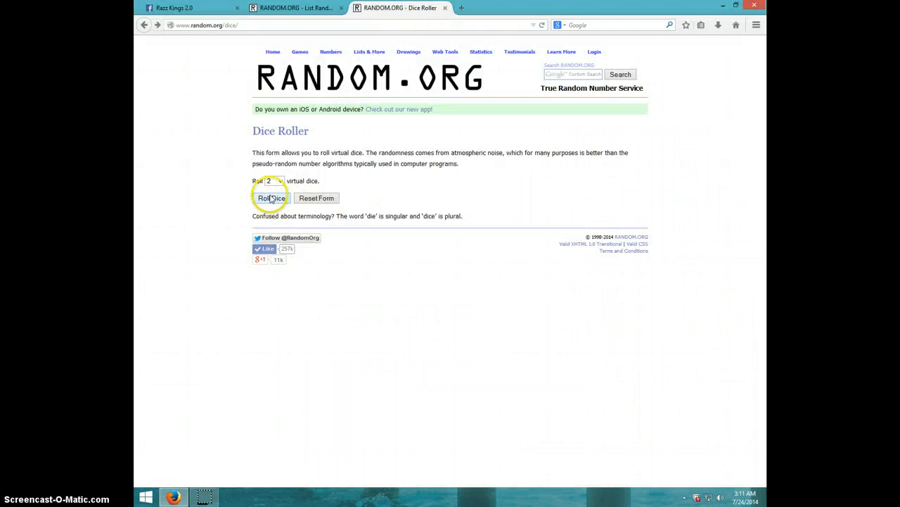
pyautogui.click(270, 198)
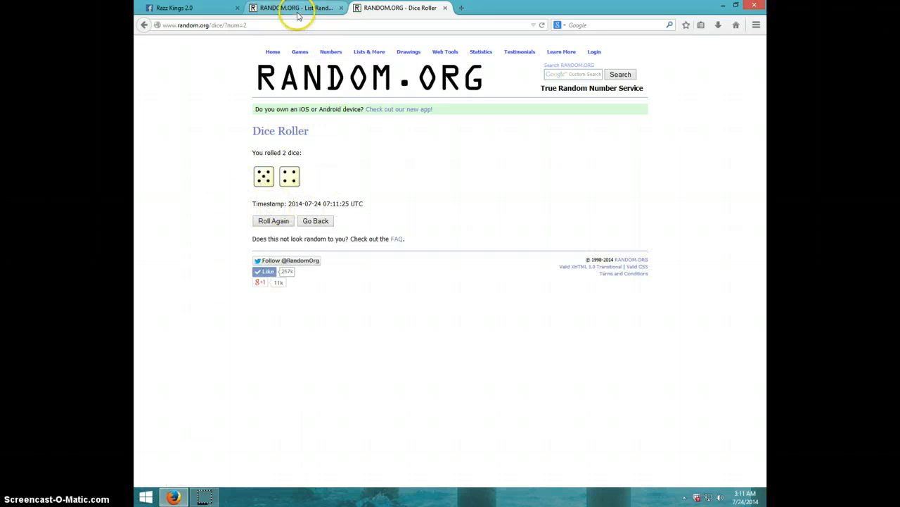
# Review the pasted entrant names in the List Randomizer and randomize them.
pyautogui.click(296, 8)
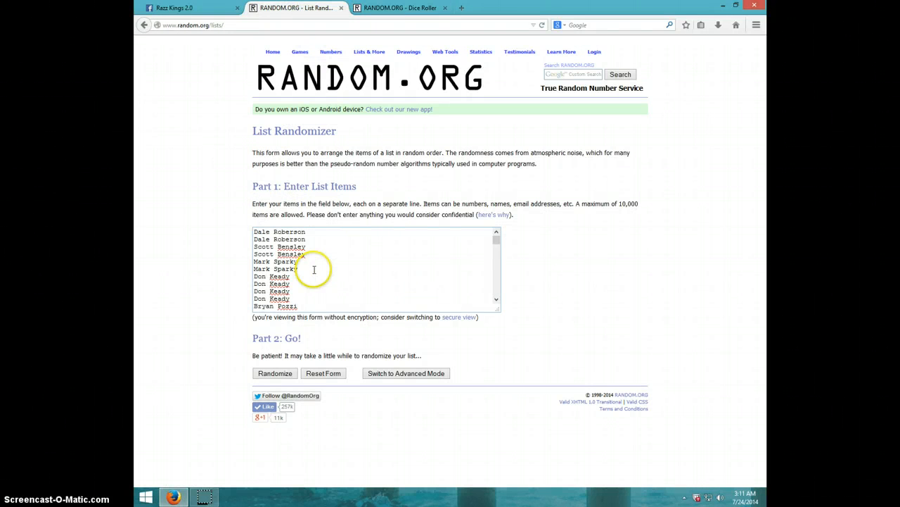
pyautogui.scroll(-3)
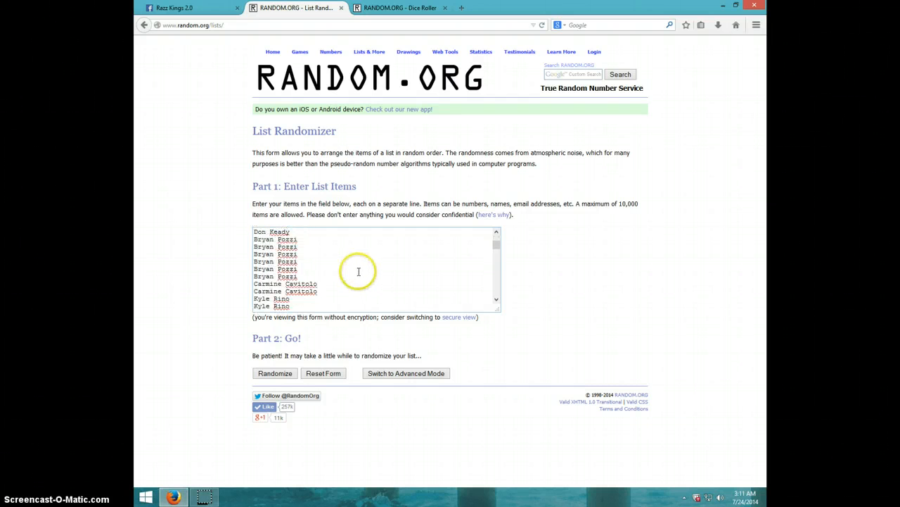
pyautogui.scroll(-3)
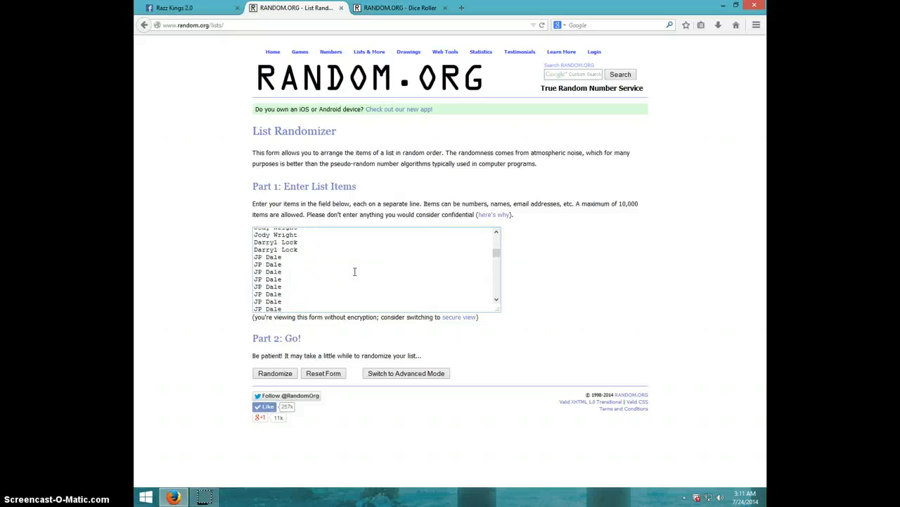
pyautogui.scroll(-3)
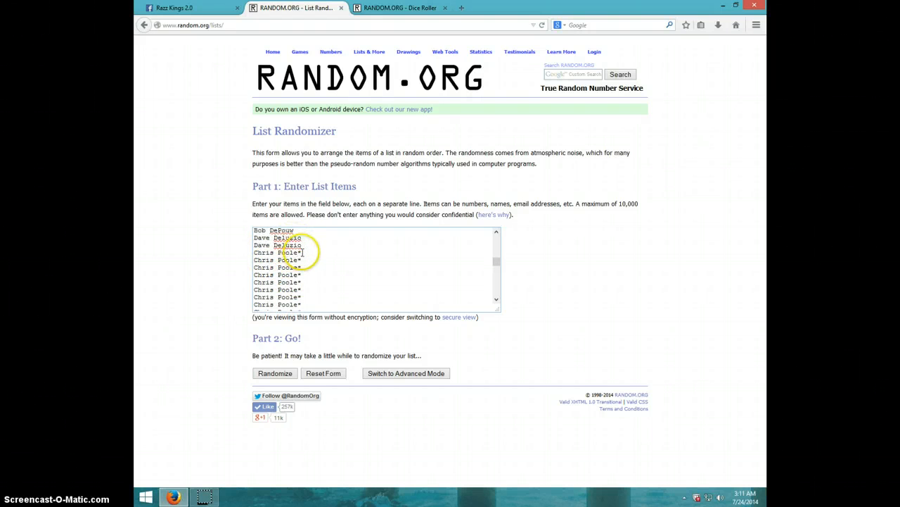
pyautogui.scroll(-3)
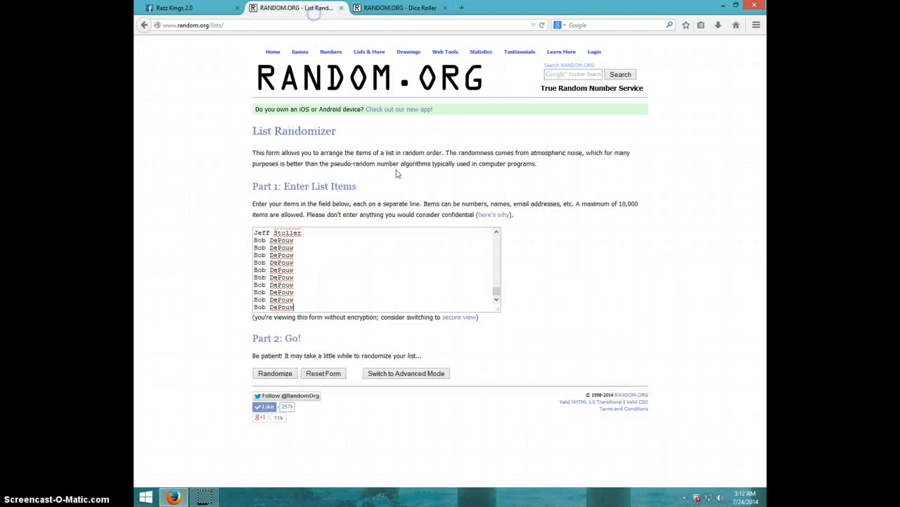
pyautogui.click(745, 498)
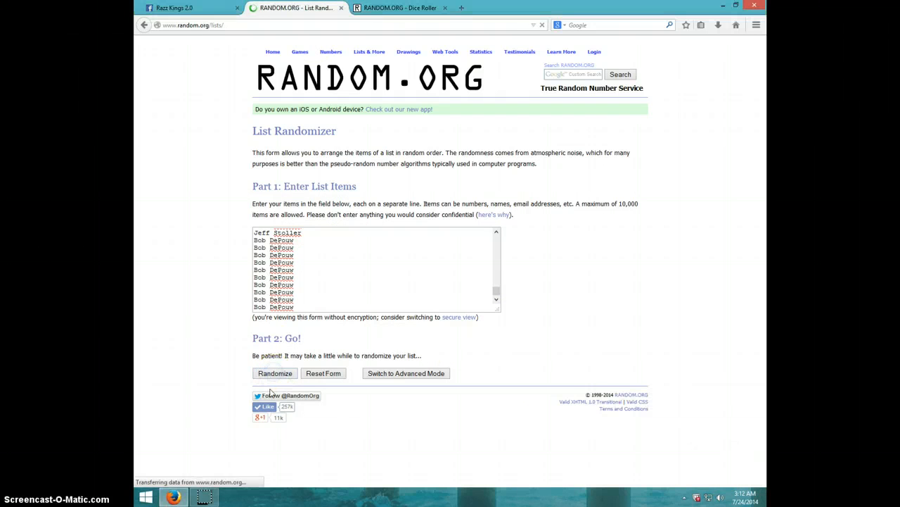
# Reshuffle the 100-name list with Again! until it reports 8 randomizations.
pyautogui.click(274, 373)
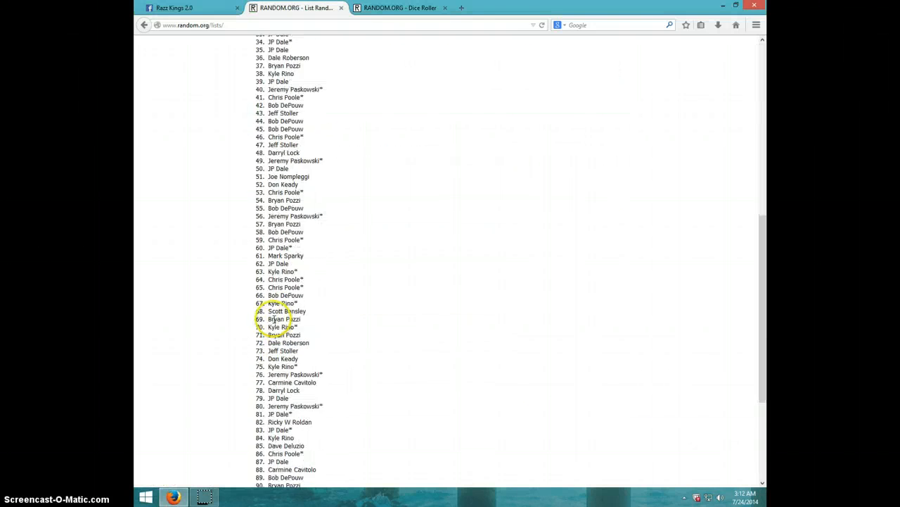
pyautogui.scroll(-3)
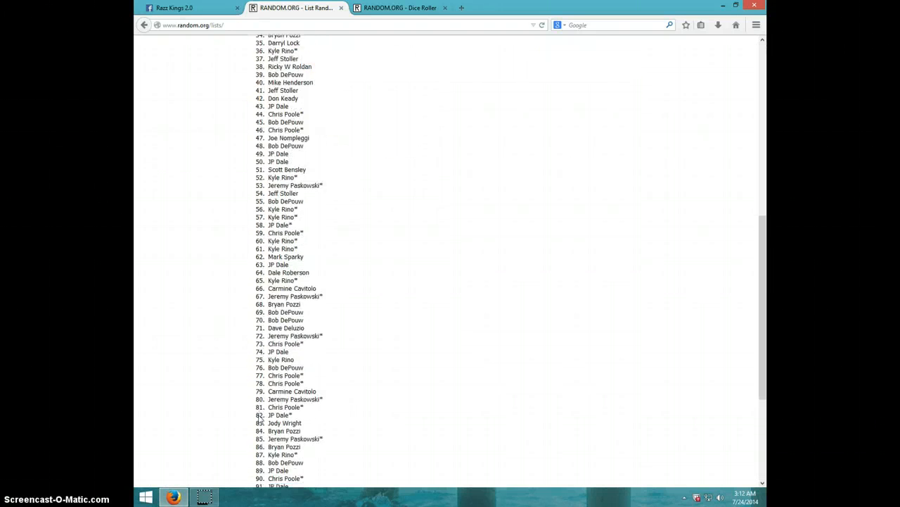
pyautogui.click(263, 425)
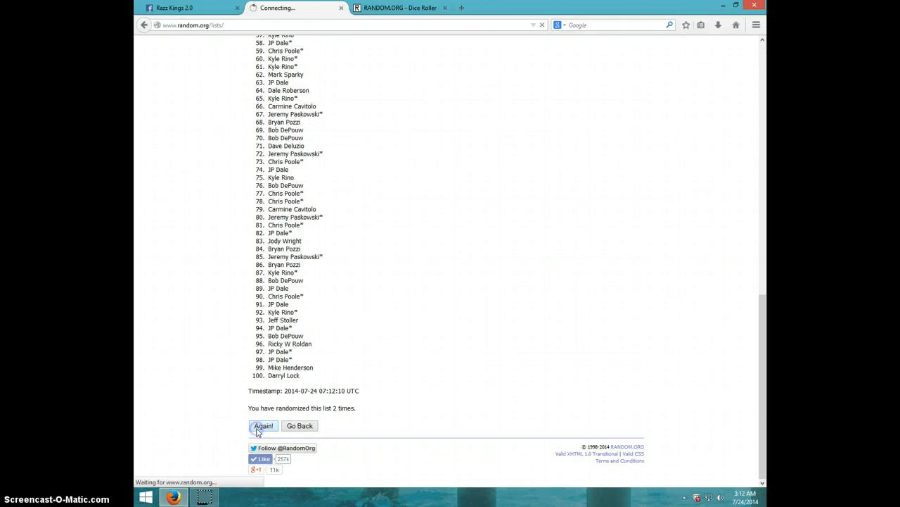
pyautogui.click(262, 425)
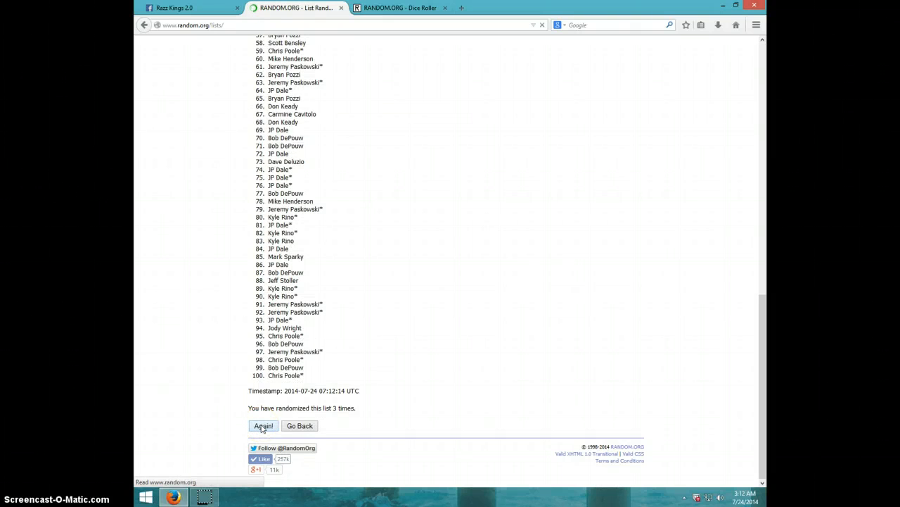
pyautogui.click(263, 425)
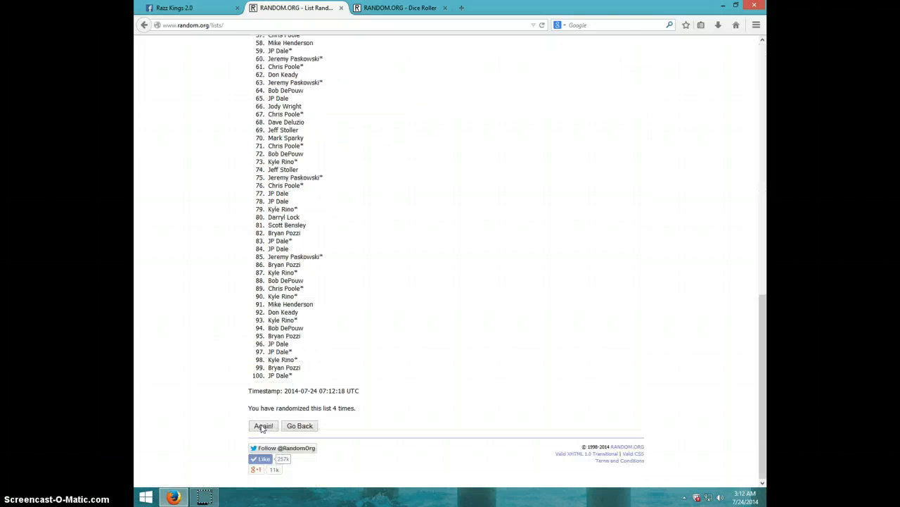
pyautogui.click(263, 425)
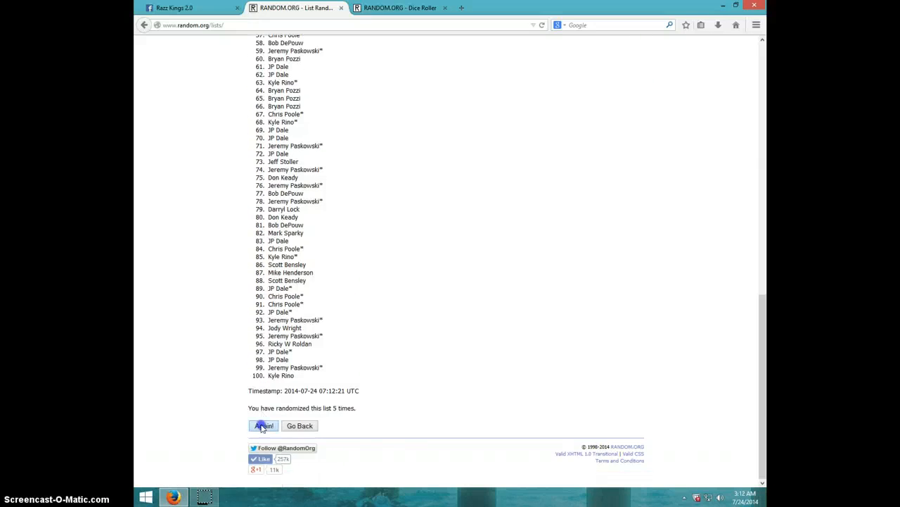
pyautogui.click(262, 424)
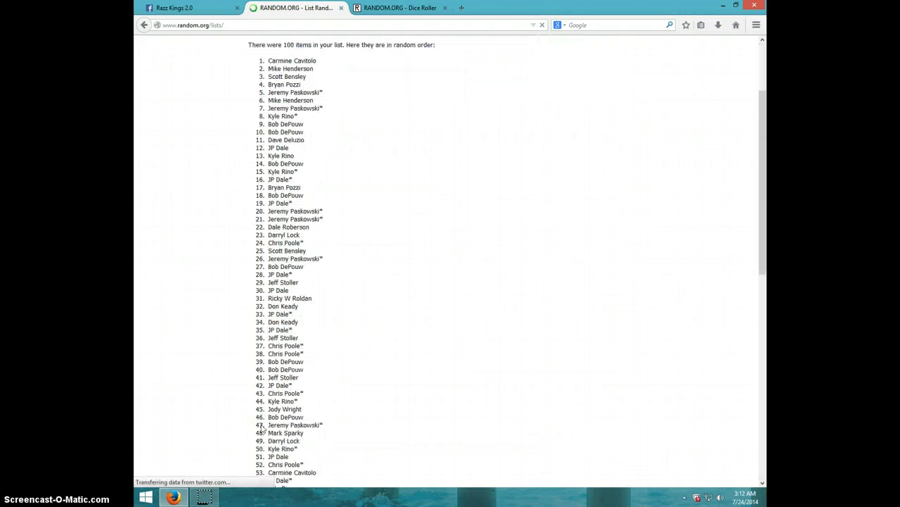
pyautogui.scroll(-3)
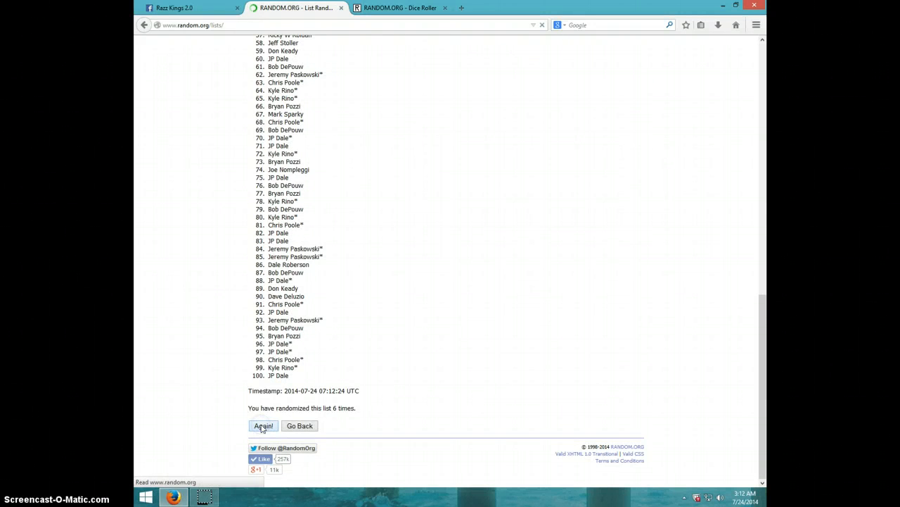
pyautogui.click(262, 425)
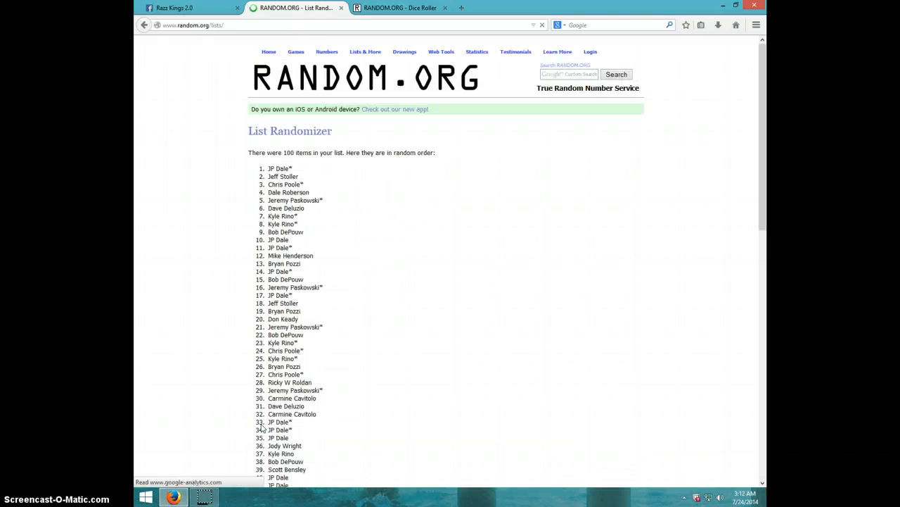
pyautogui.scroll(-3)
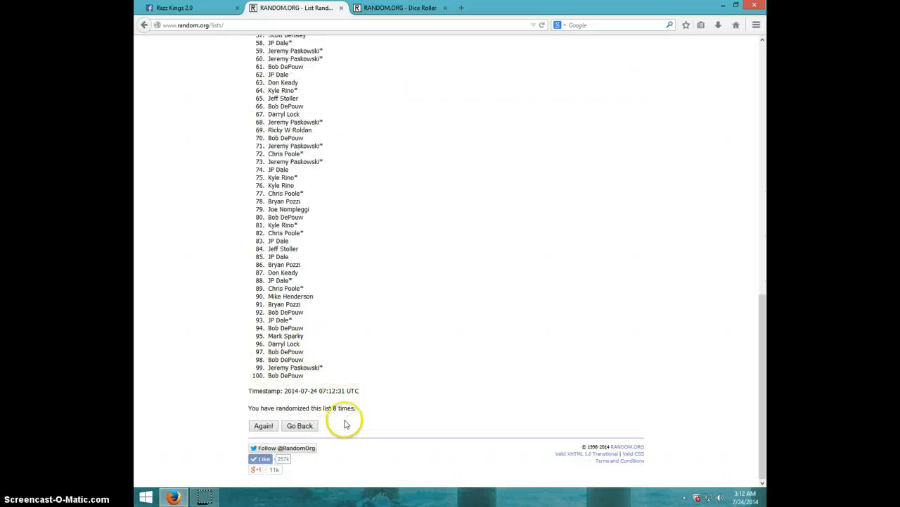
# Recheck the five-and-four dice roll, then return to the shuffled list.
pyautogui.click(400, 7)
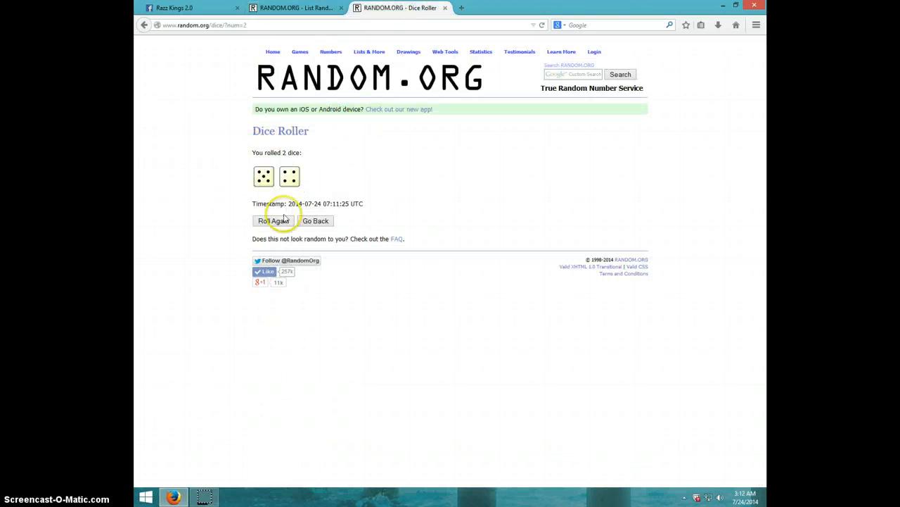
pyautogui.click(295, 8)
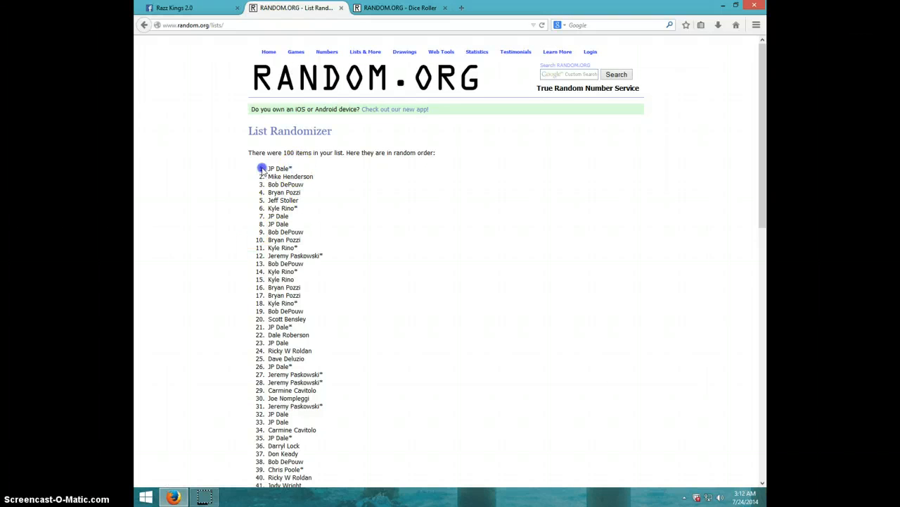
pyautogui.doubleClick(279, 168)
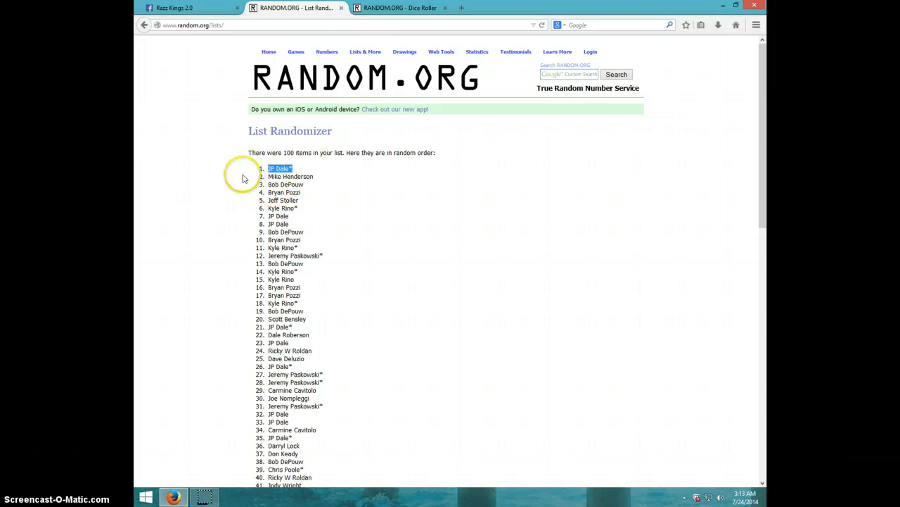
pyautogui.scroll(-3)
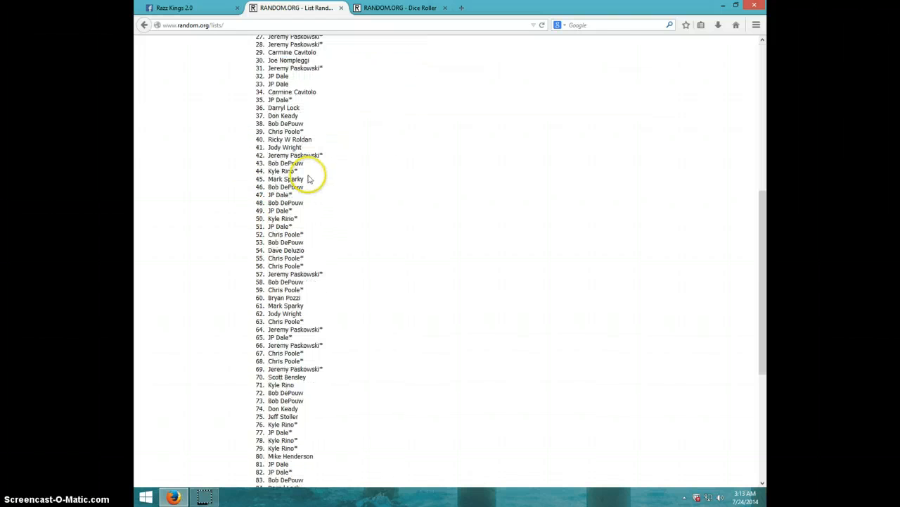
pyautogui.scroll(-3)
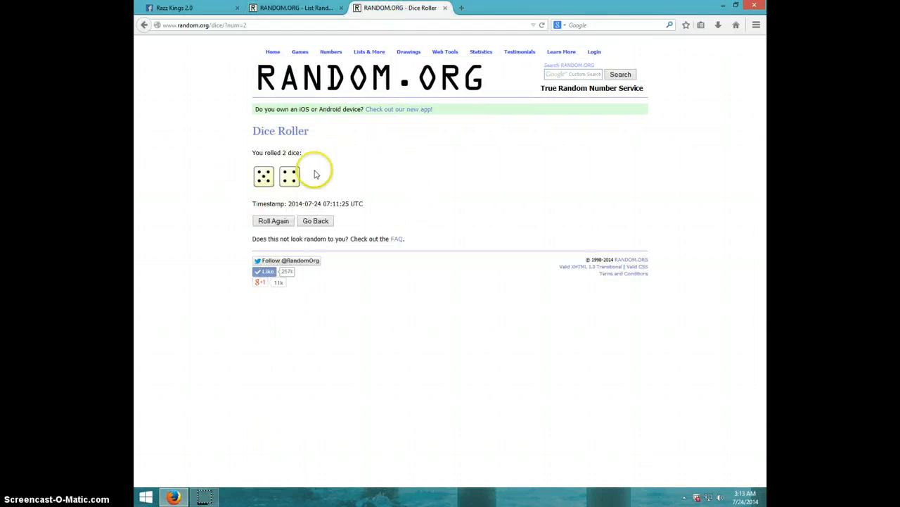
pyautogui.click(296, 8)
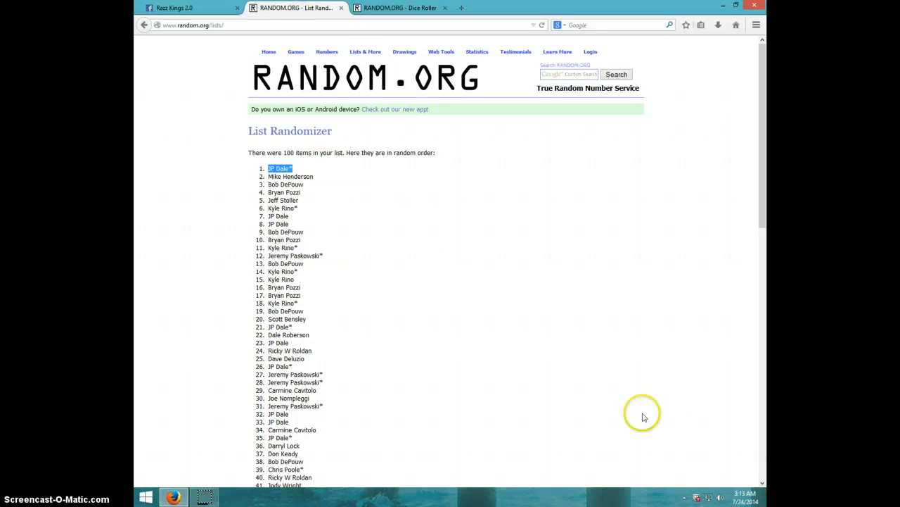
pyautogui.click(711, 496)
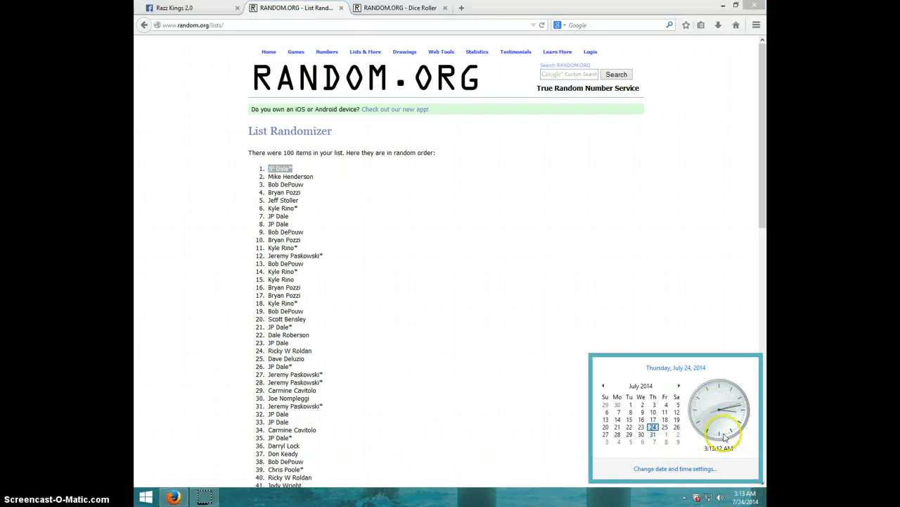
pyautogui.click(176, 8)
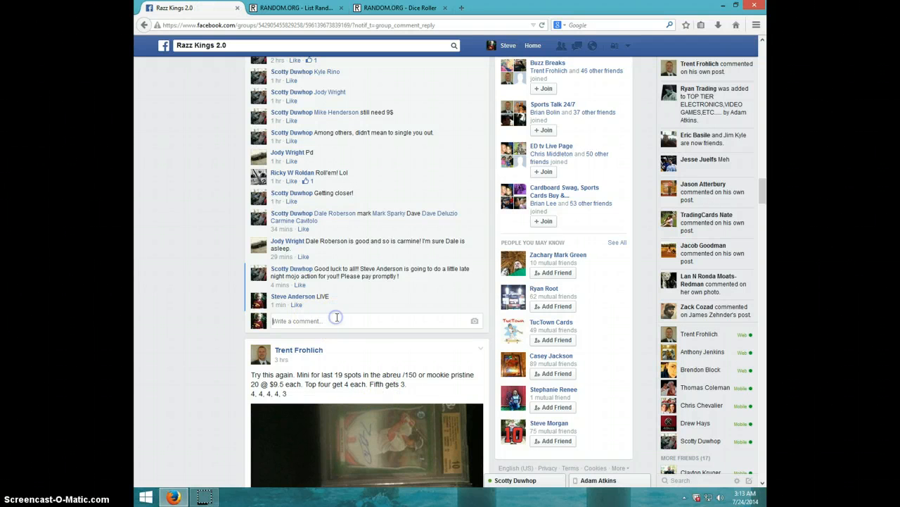
# Comment 'DONE' on the Facebook raffle post and check the time.
pyautogui.write('DON')
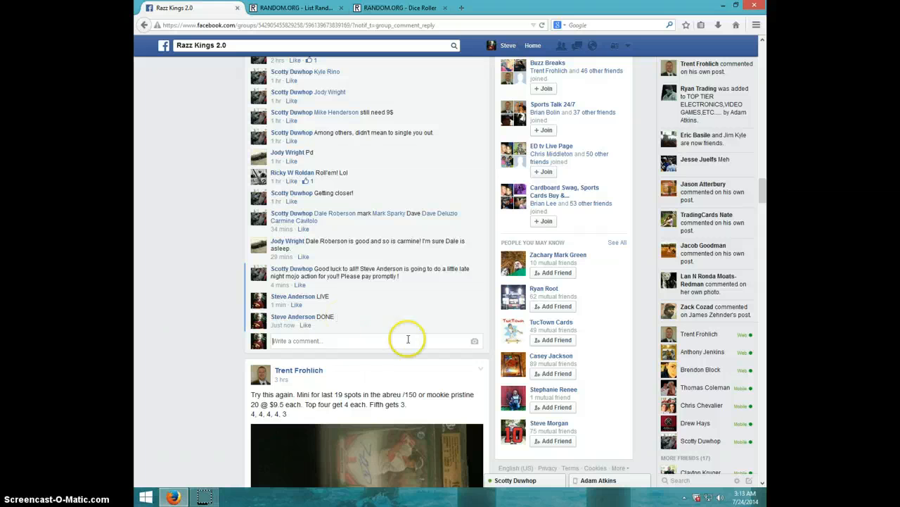
pyautogui.click(735, 495)
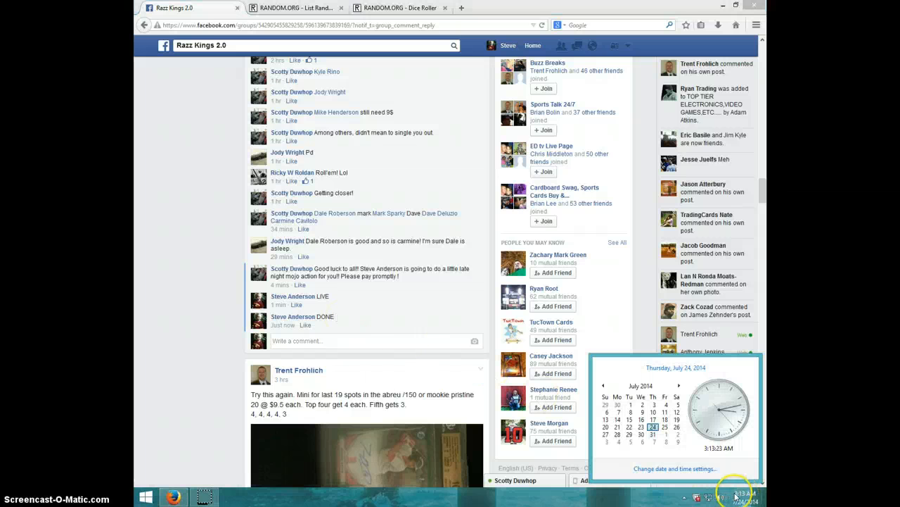